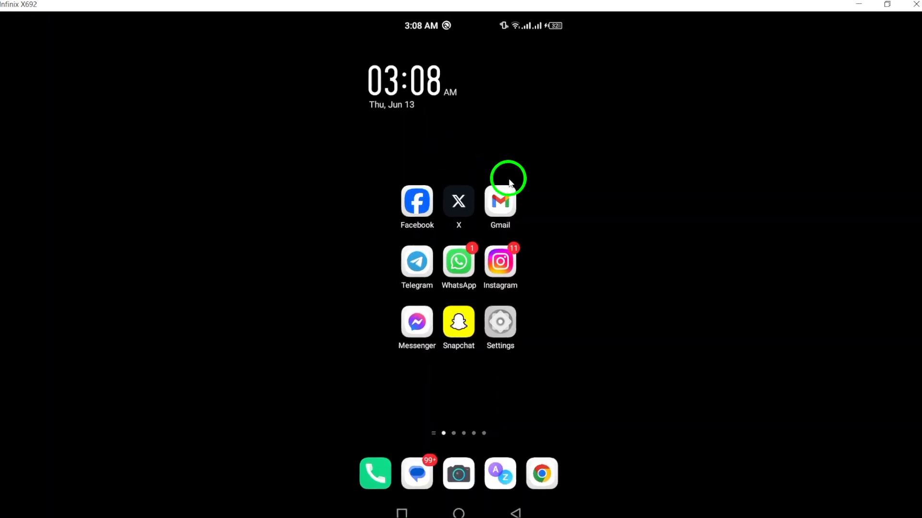
Step: Launch the Gmail app from the Android home screen to reach the inbox
click(499, 201)
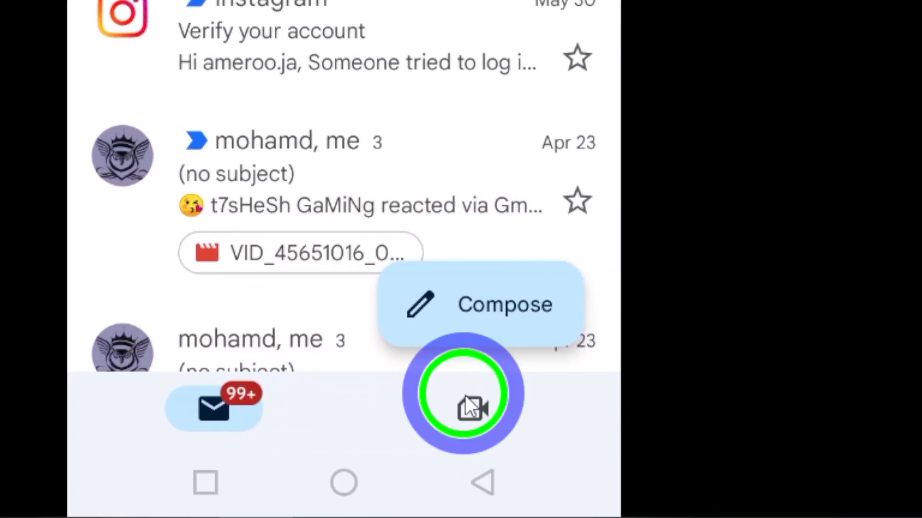
Step: Visit the Meet tab, return to the inbox, and open the (no subject) video conversation
click(464, 394)
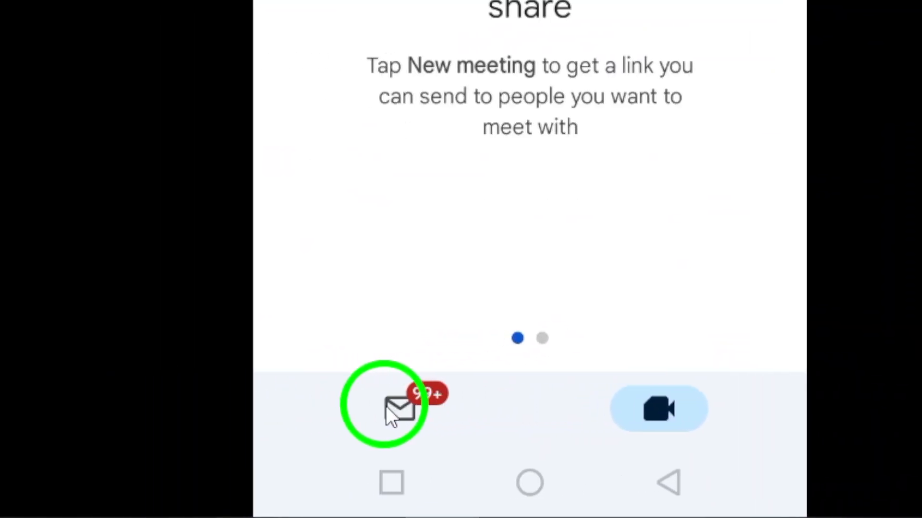
click(399, 409)
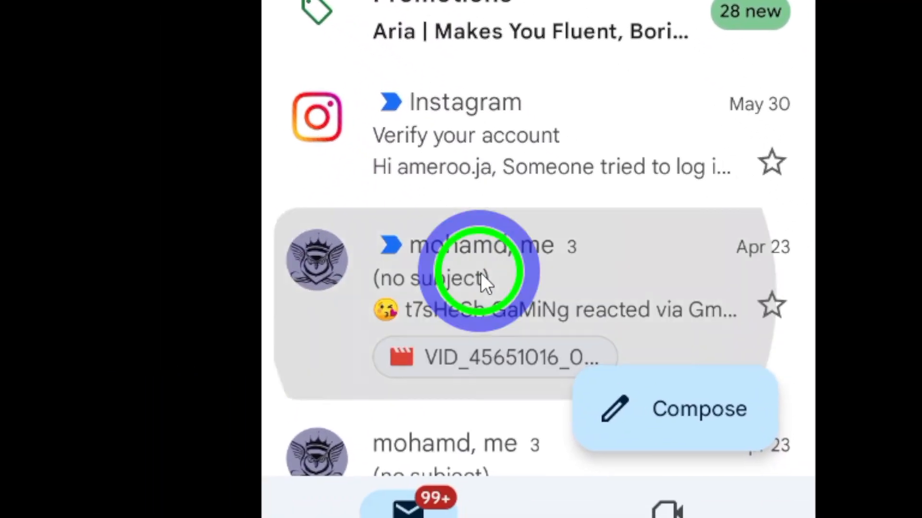
click(479, 270)
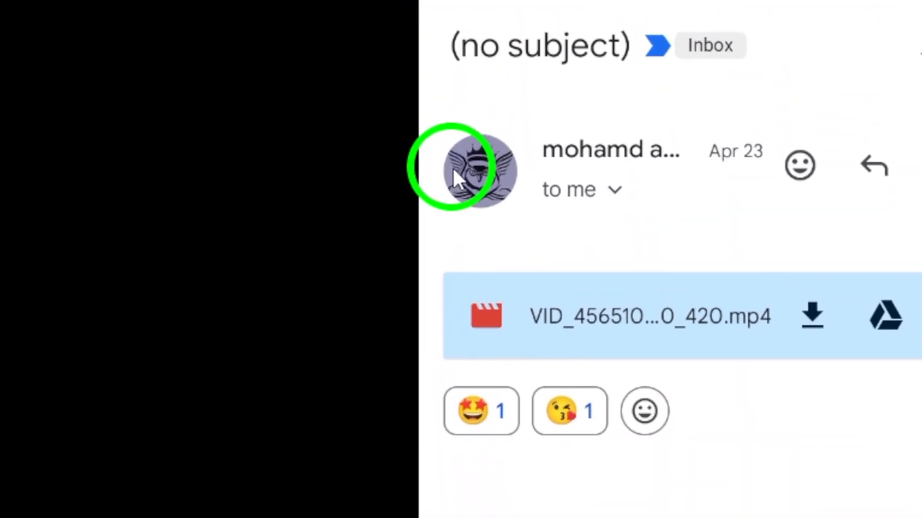
click(481, 170)
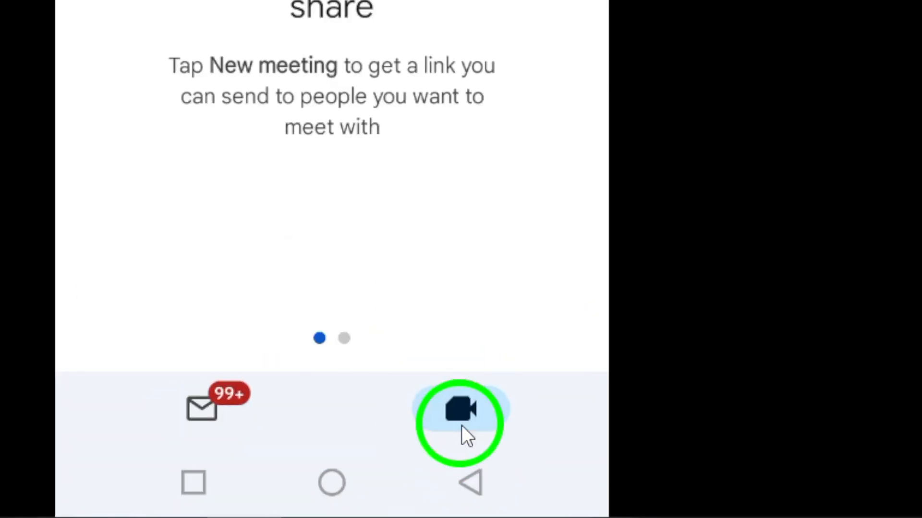
Step: Show the Meet tab, return to the inbox, then exit Gmail to the home screen
click(461, 408)
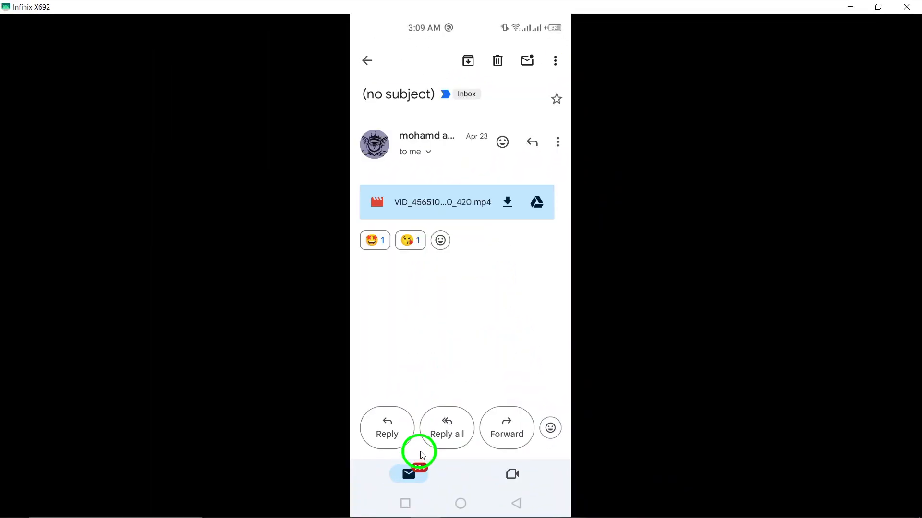
click(512, 474)
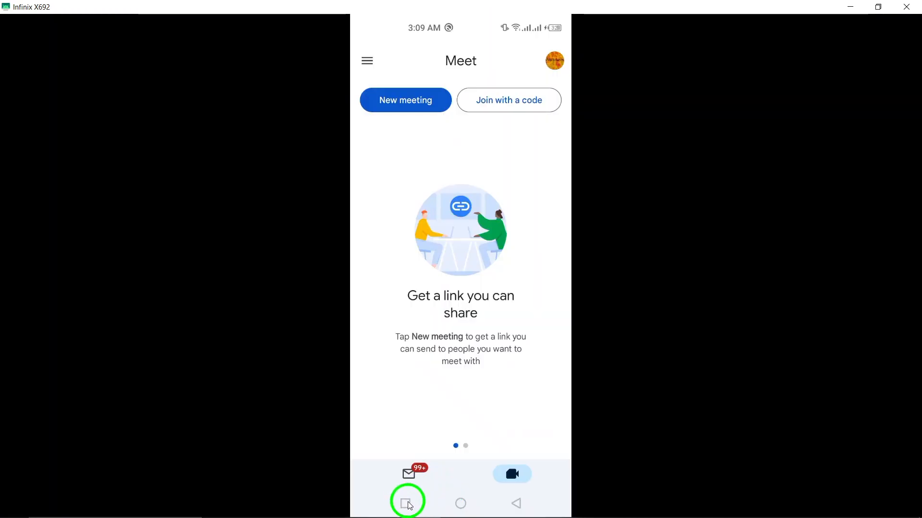
click(460, 503)
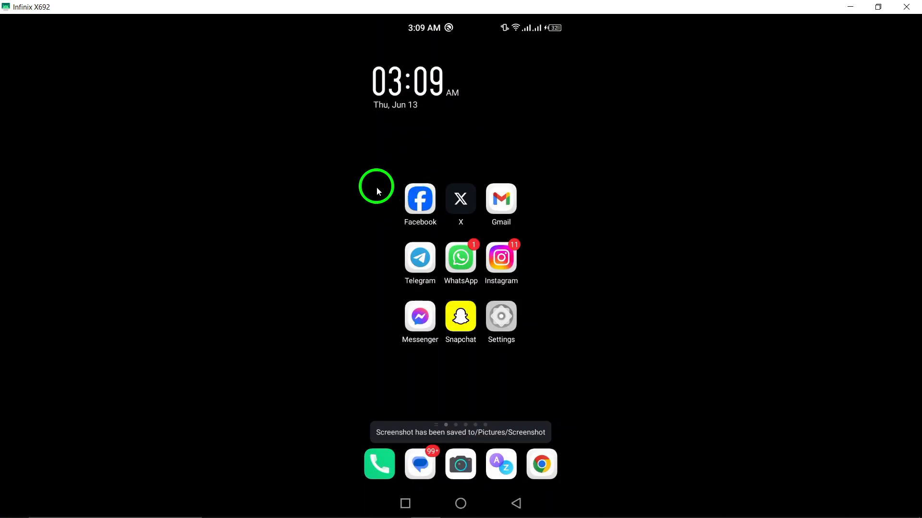